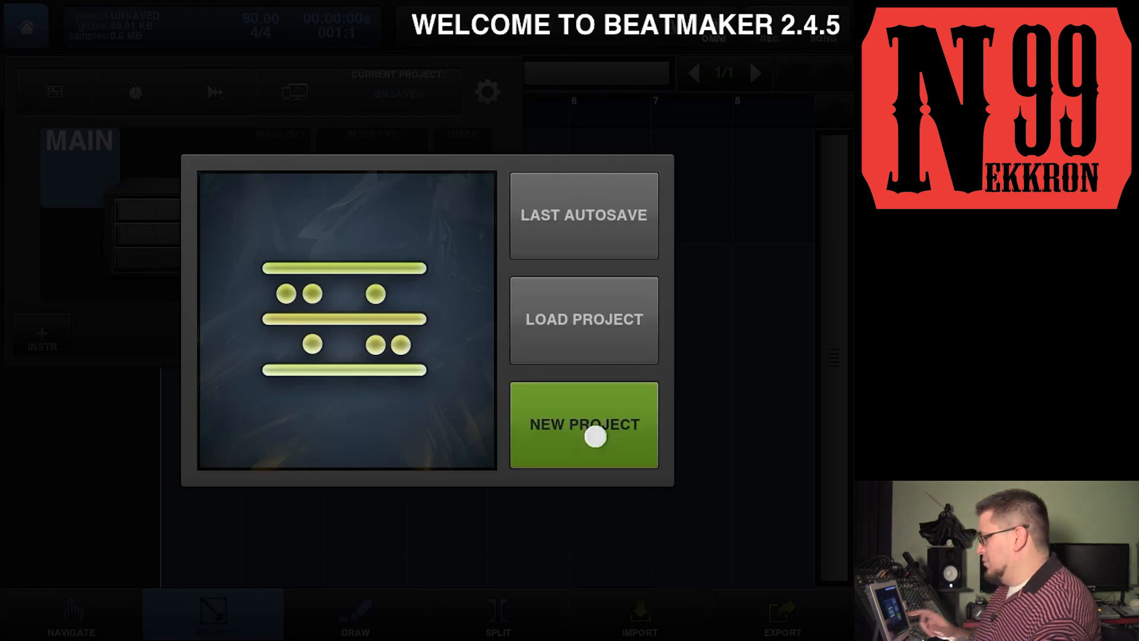
Start a new project with a drum machine loaded with the HipHop 1.bmk2 kit.
click(584, 425)
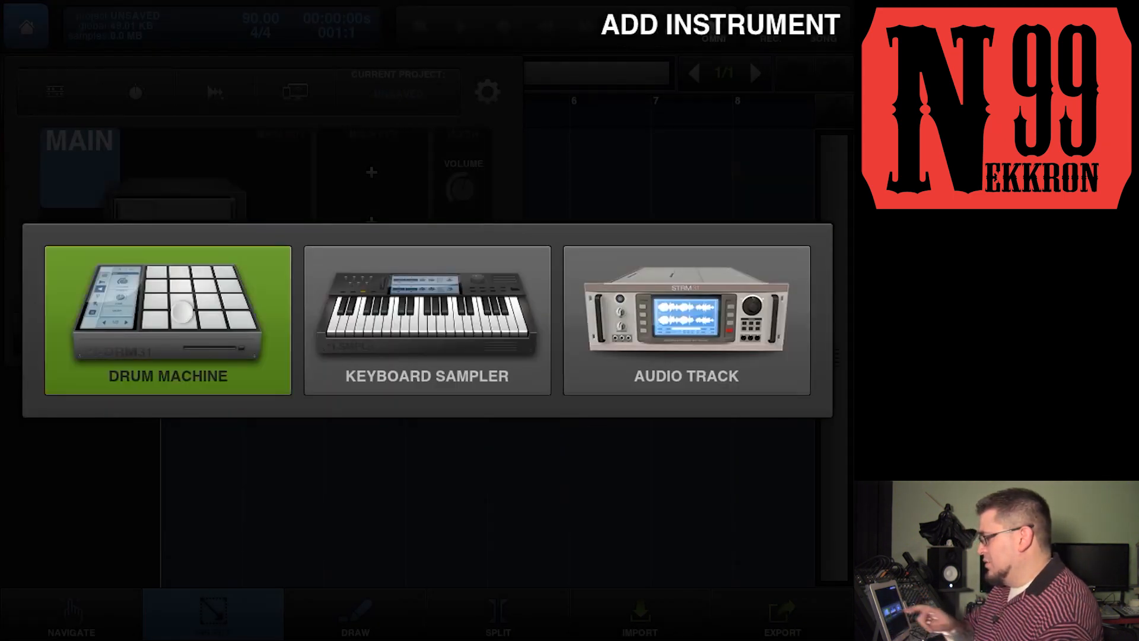
click(167, 319)
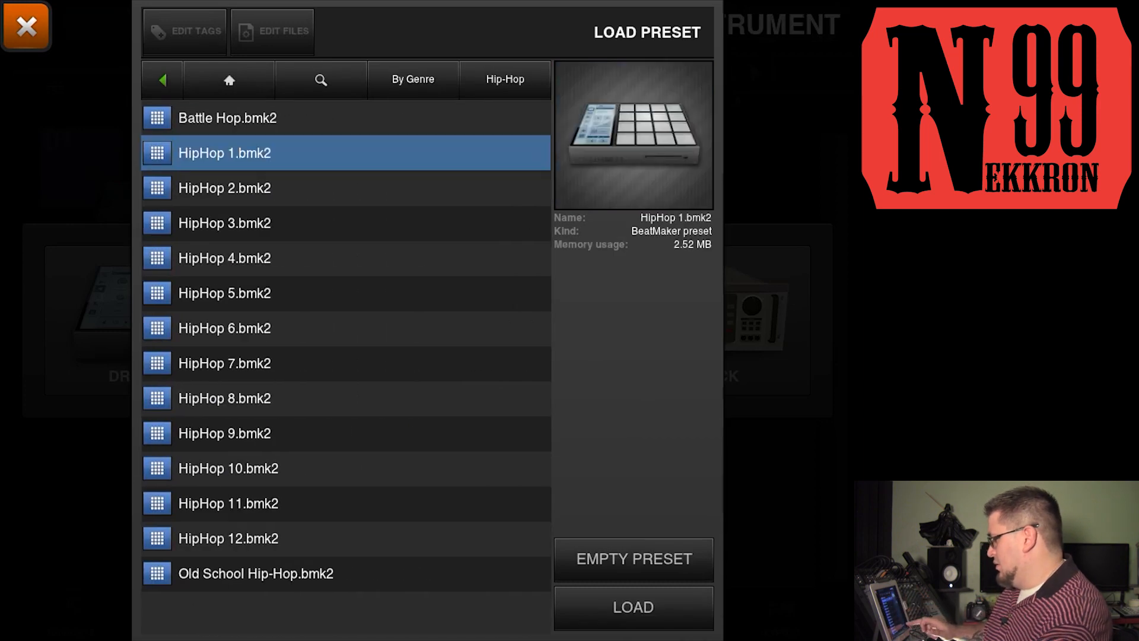
click(632, 606)
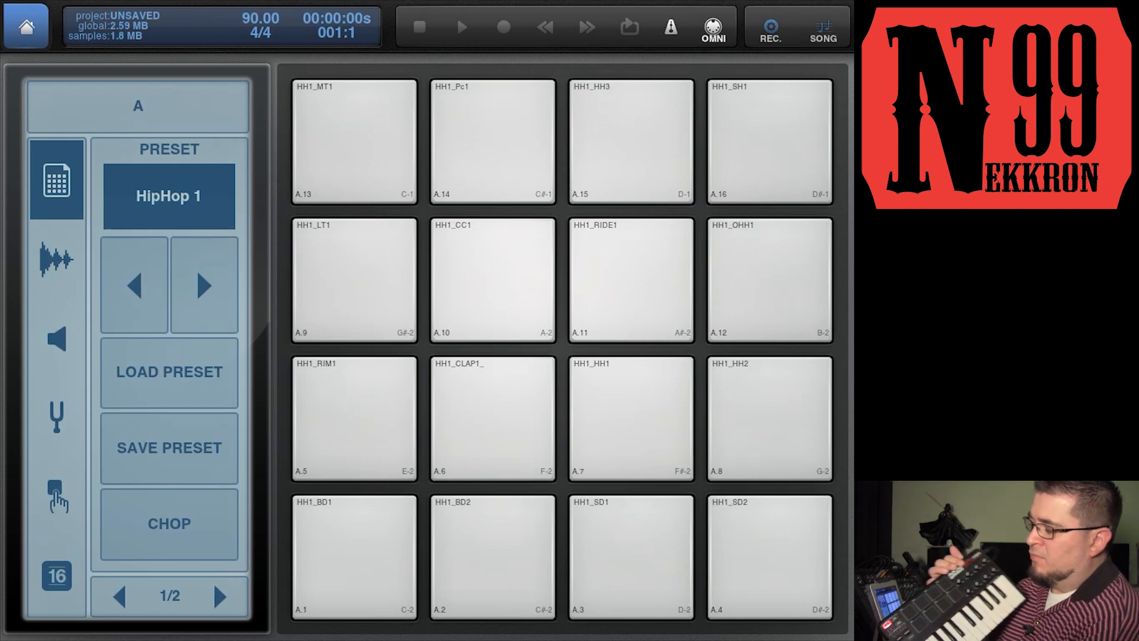
click(352, 557)
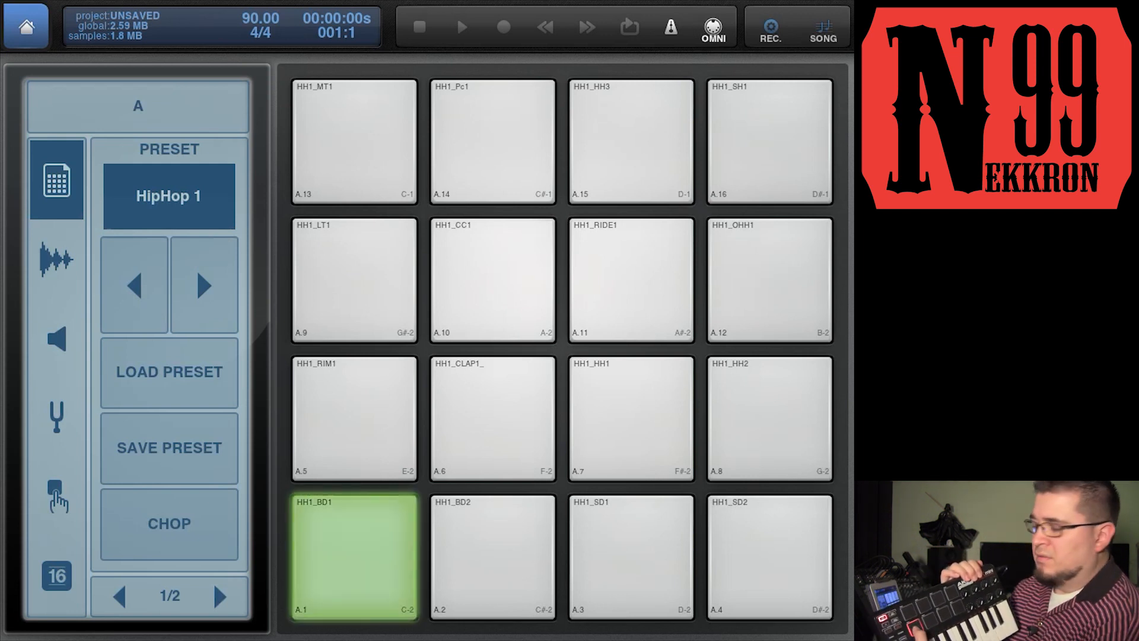
click(492, 556)
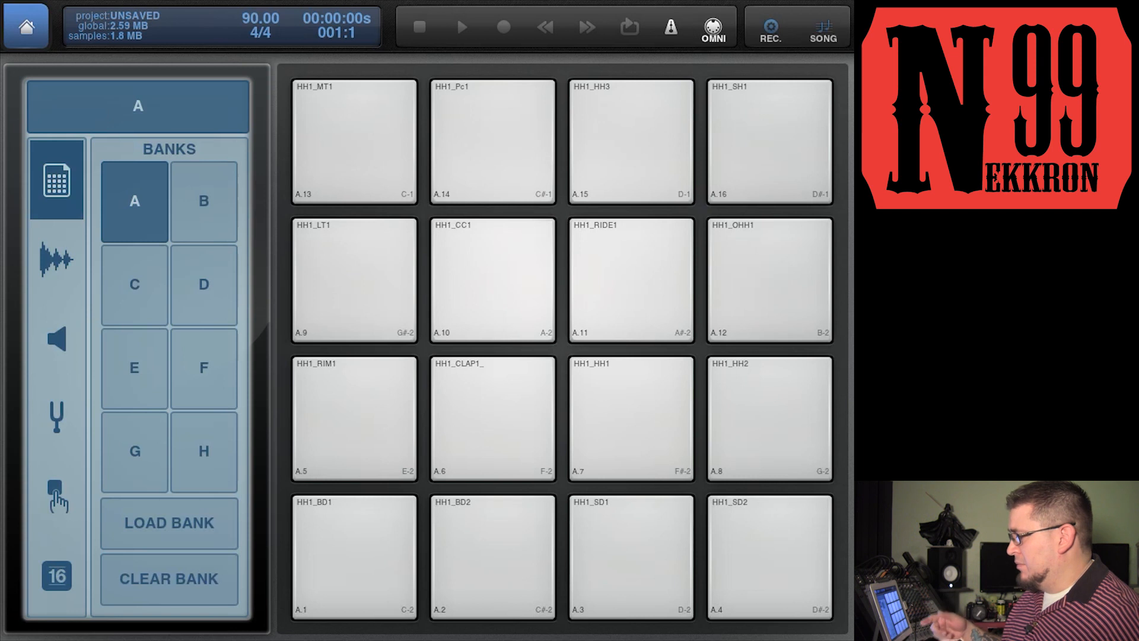
click(134, 369)
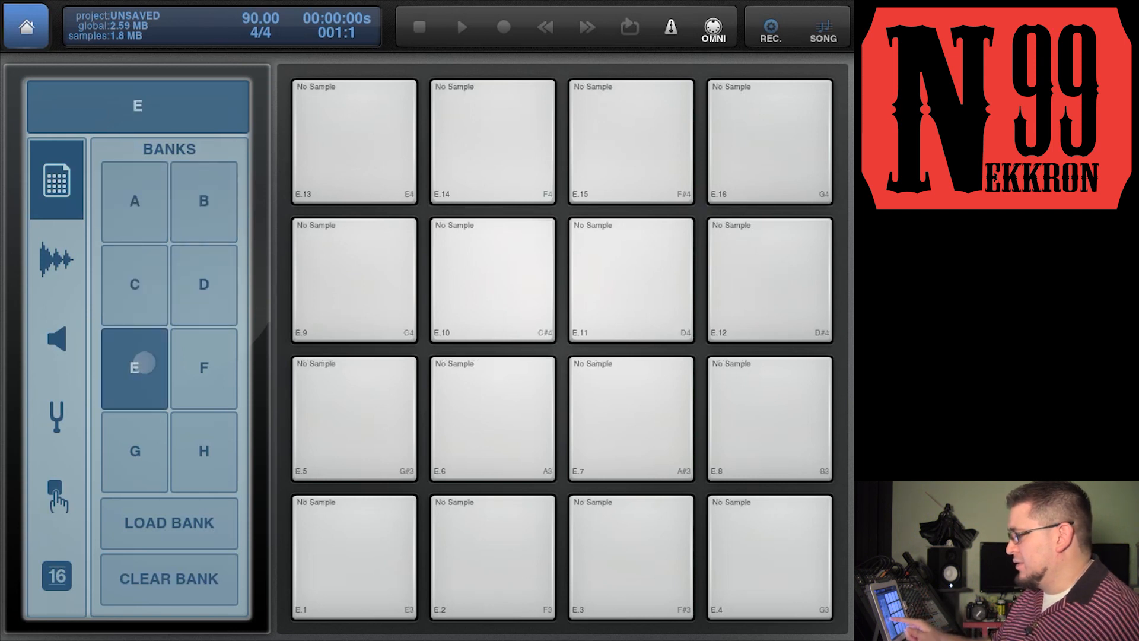
click(135, 200)
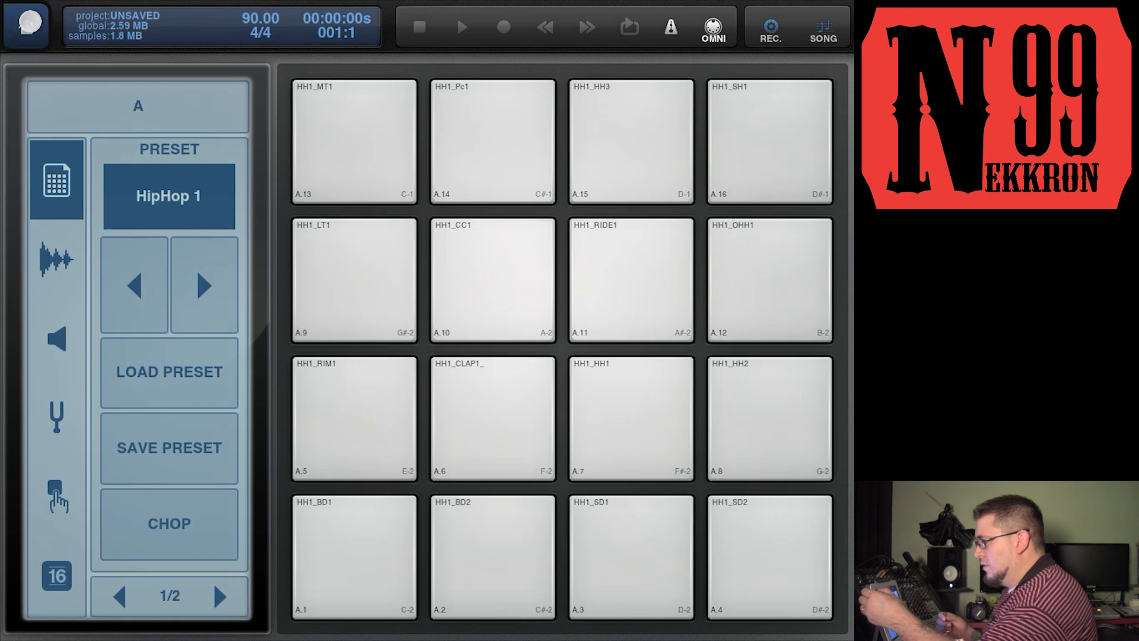
Add a keyboard sampler and load the Accordion.bmk2 preset from the Keyboard category.
click(27, 28)
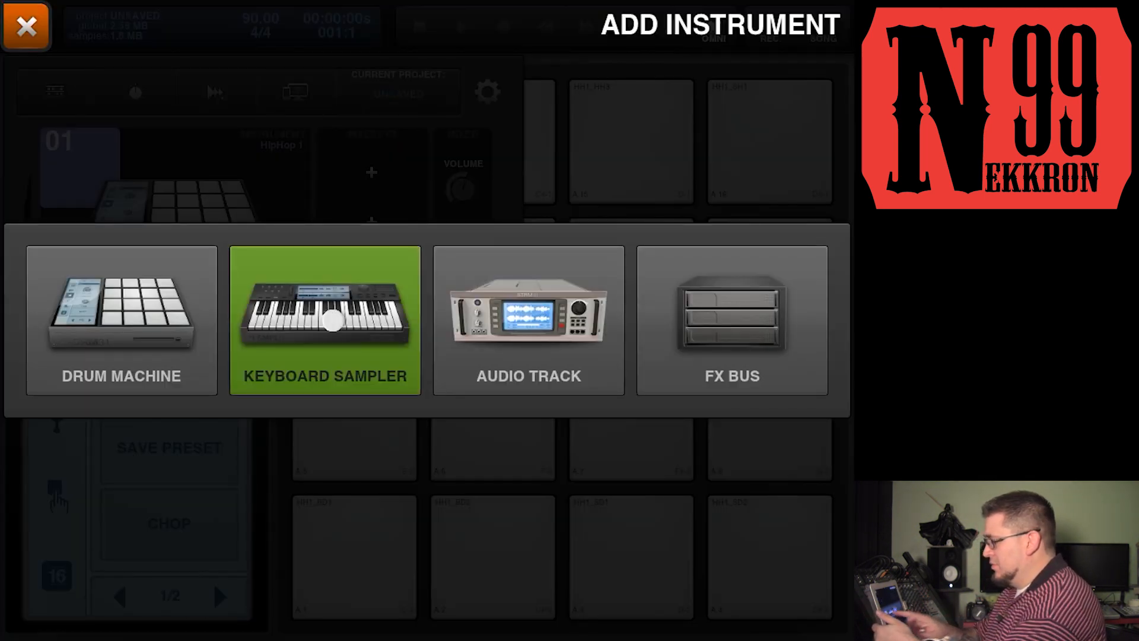
click(325, 320)
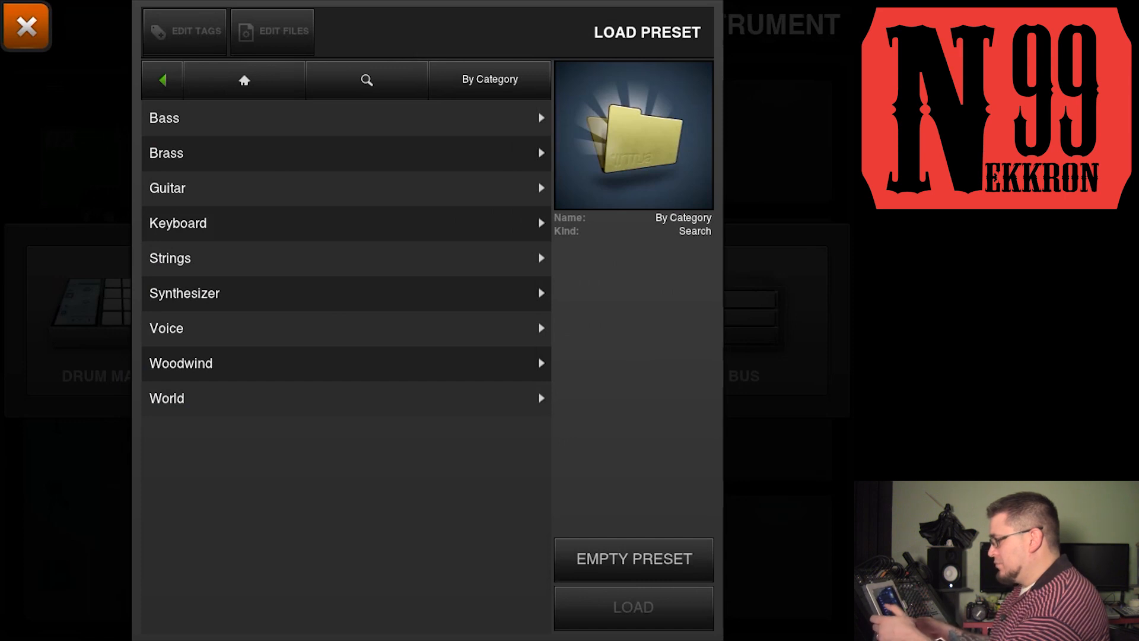
click(177, 223)
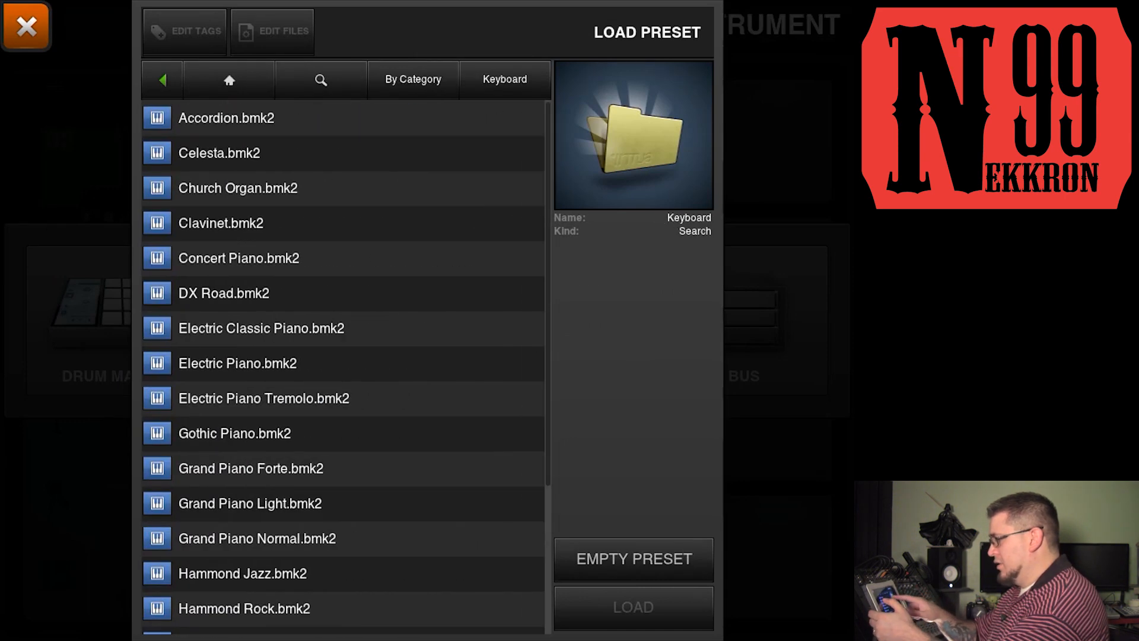
click(225, 118)
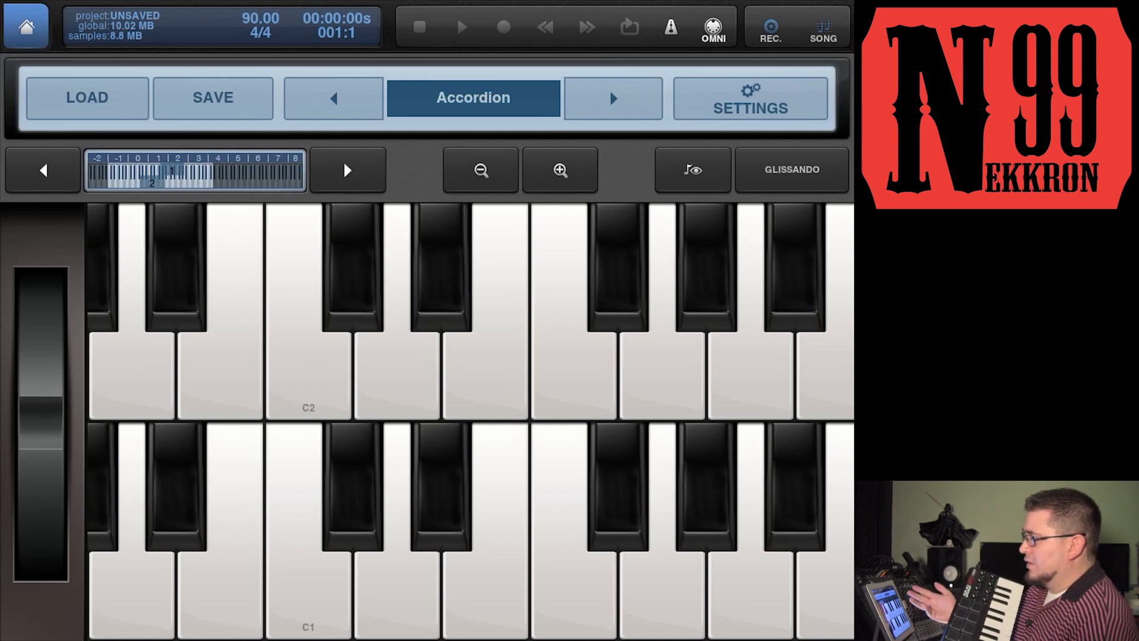
Browse the Accordion sampler's Mode, Filter and LFO settings pages.
click(750, 98)
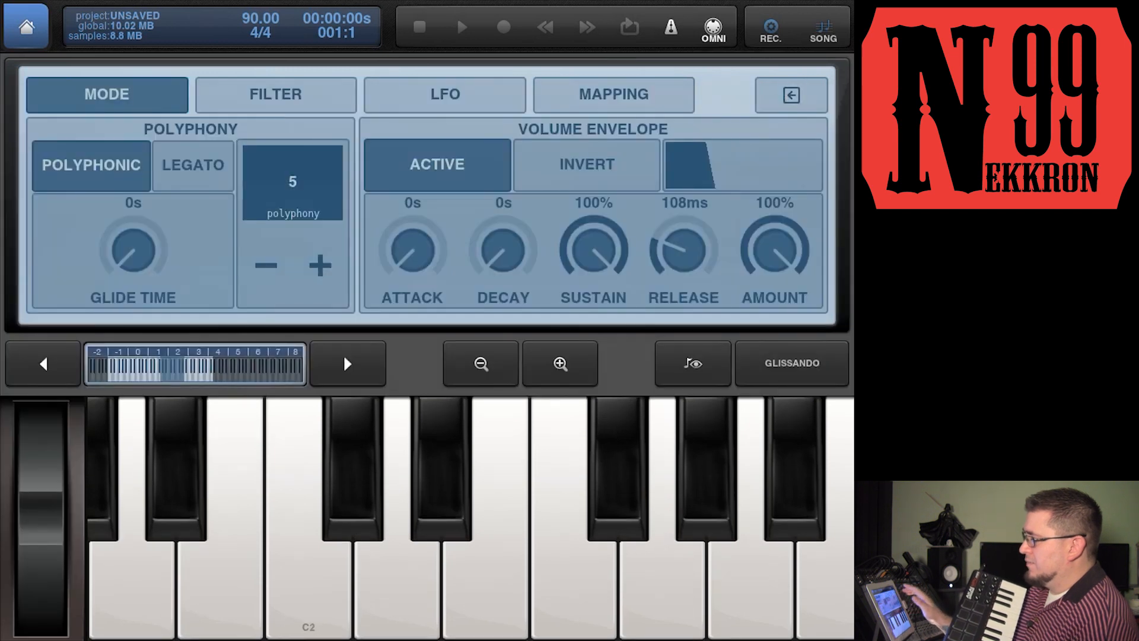
click(274, 95)
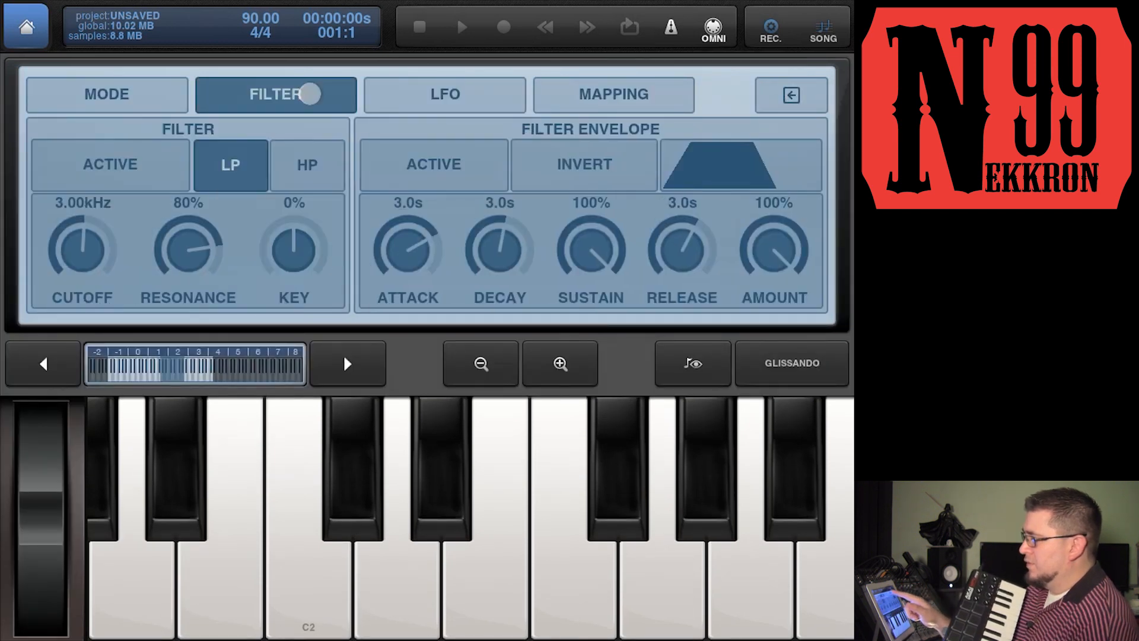
click(444, 94)
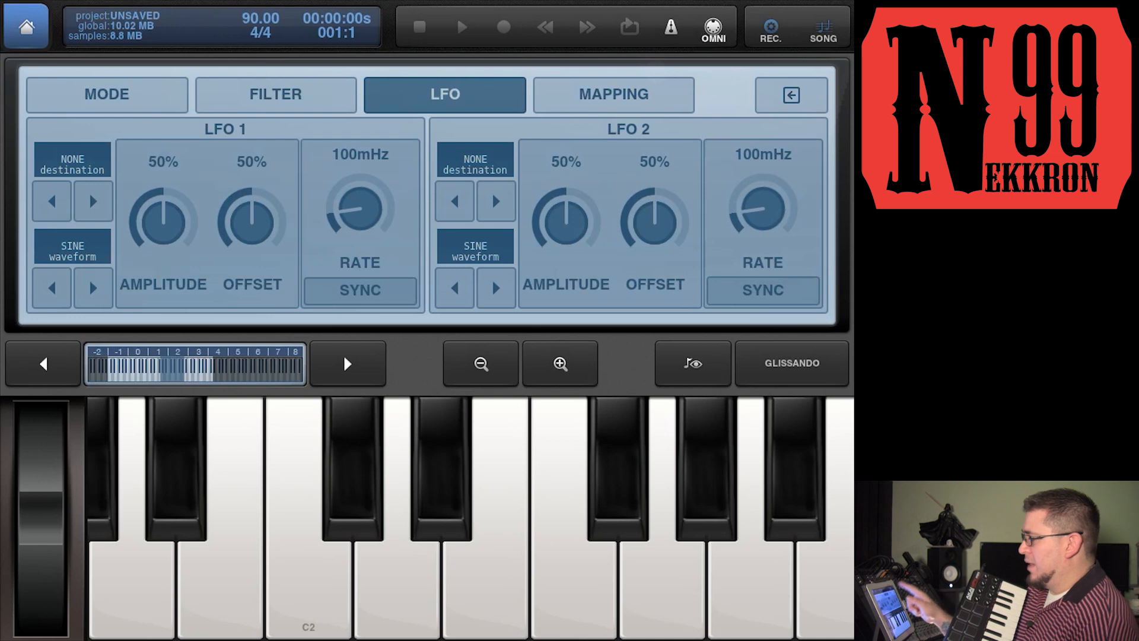
click(613, 95)
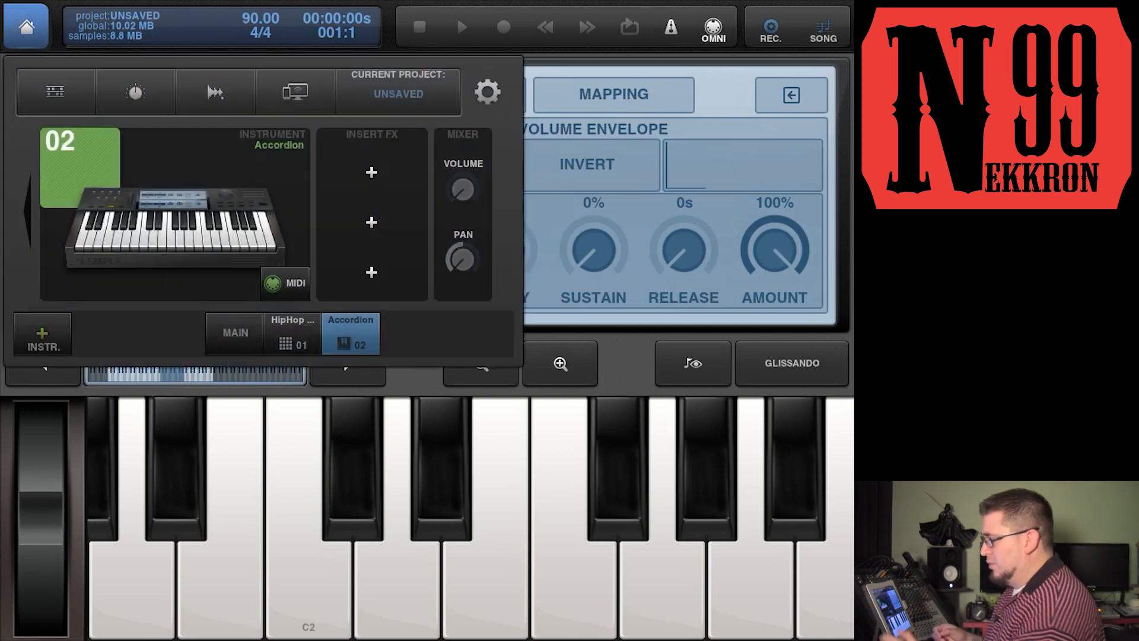
Switch between the HipHop 1 and Accordion tracks and bring up the Accordion's MIDI configuration.
click(286, 282)
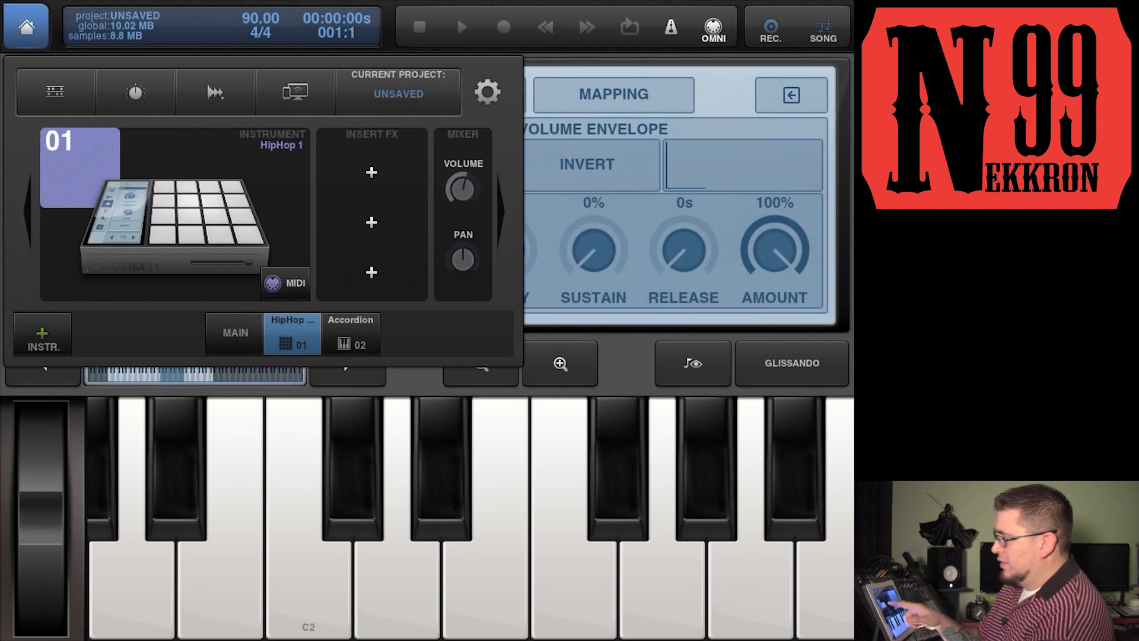
click(351, 332)
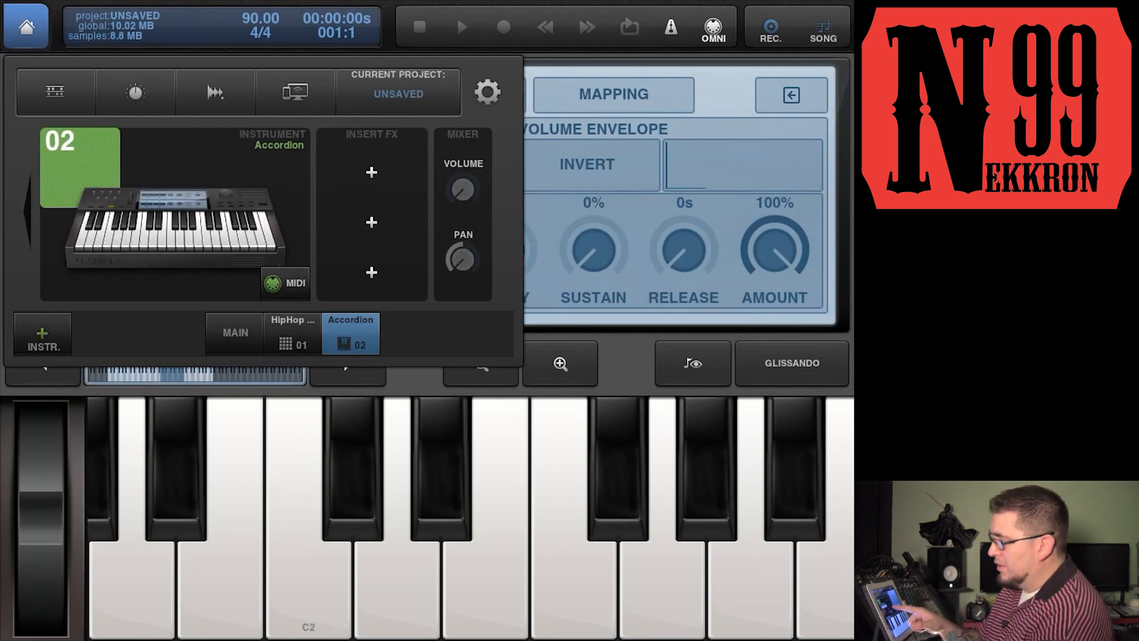
click(285, 282)
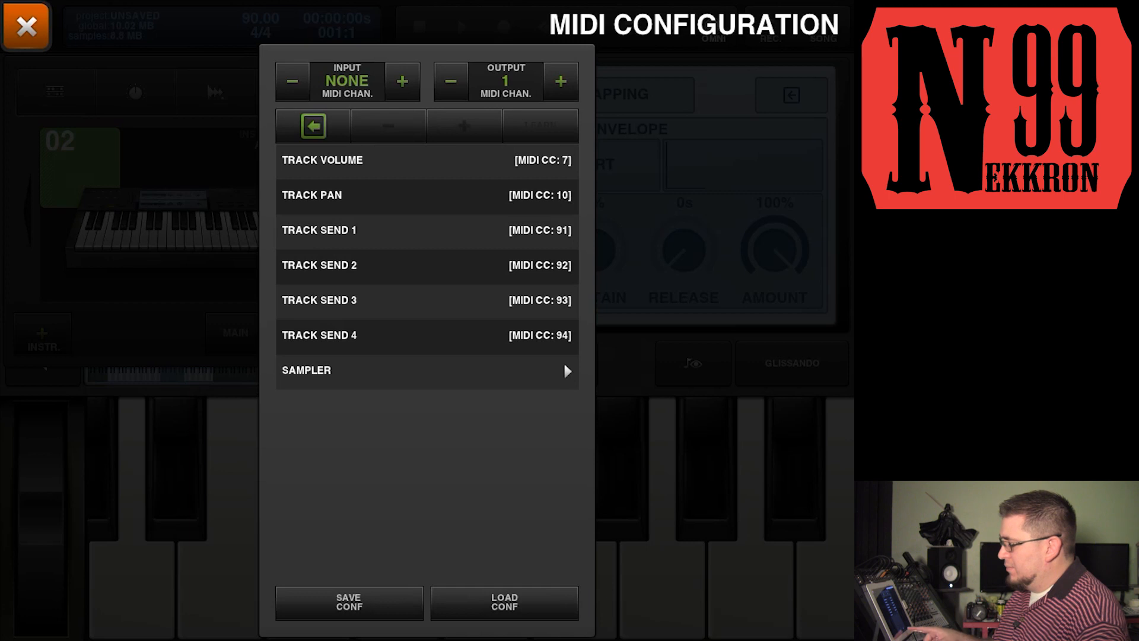
Load the MPK Mini.bmt MIDI configuration for the Accordion track.
click(504, 603)
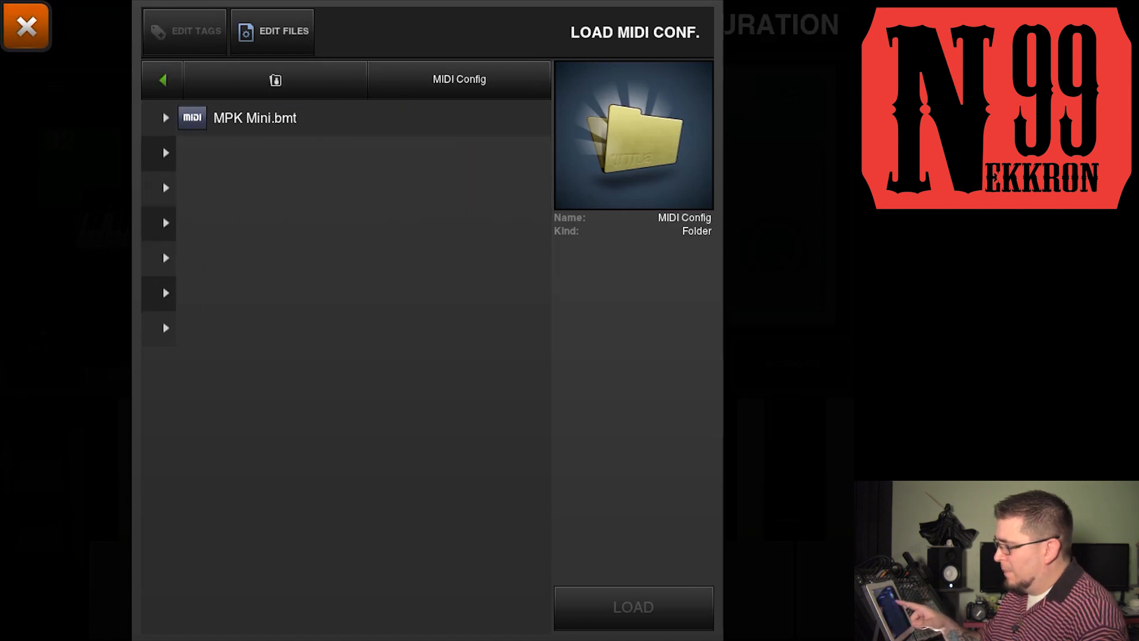
click(255, 118)
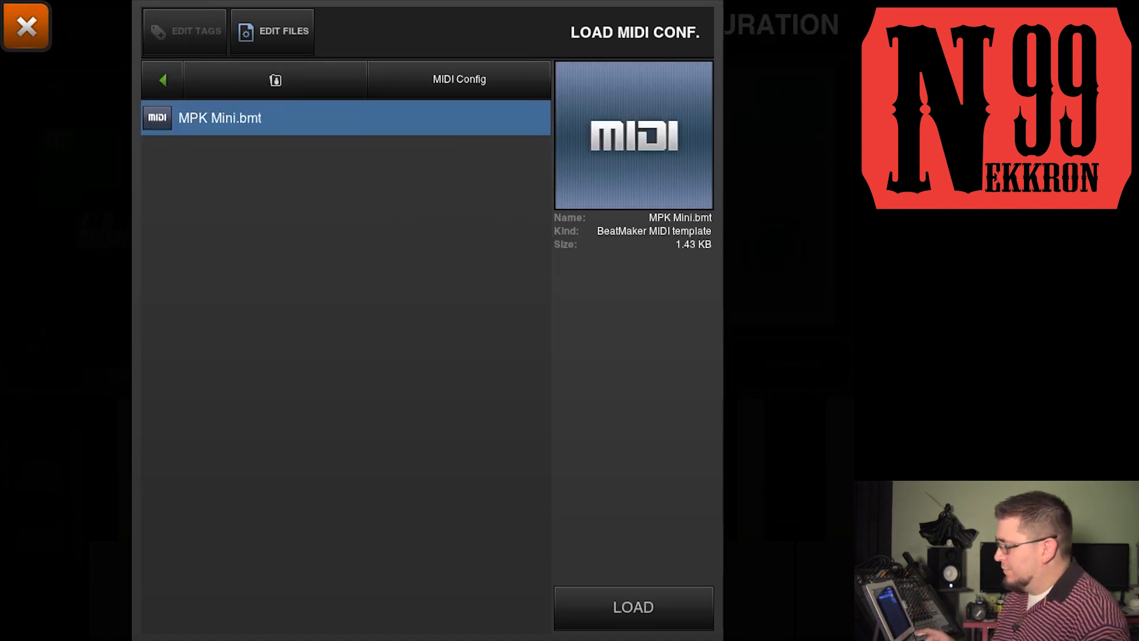
click(632, 606)
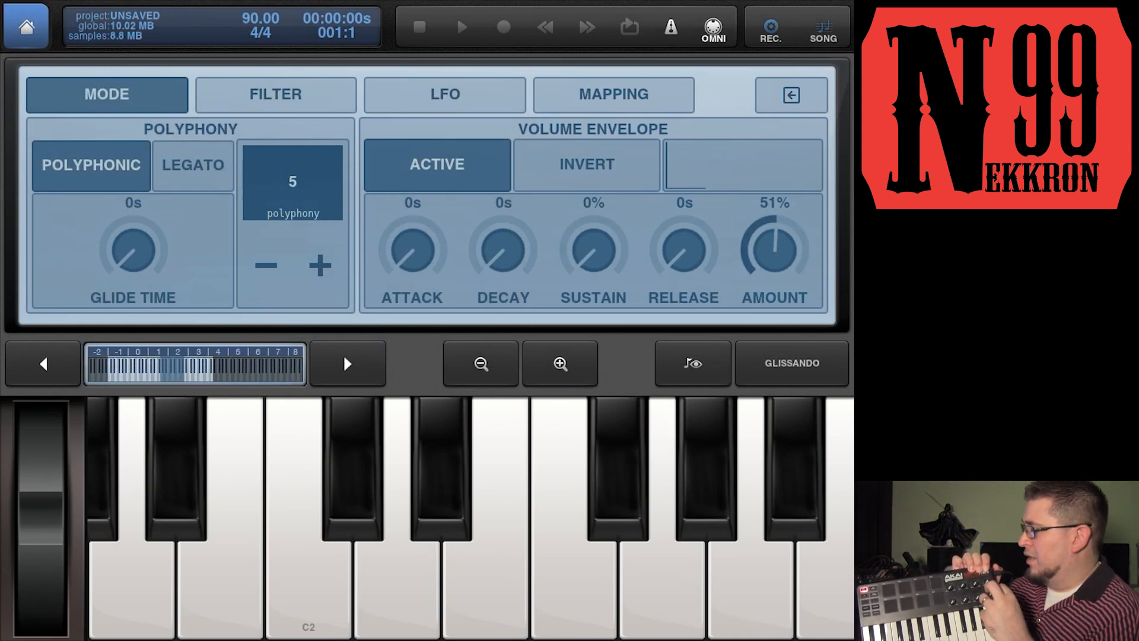
Turn the volume envelope amount down to 0% and show the filter settings.
drag(773, 247, 774, 291)
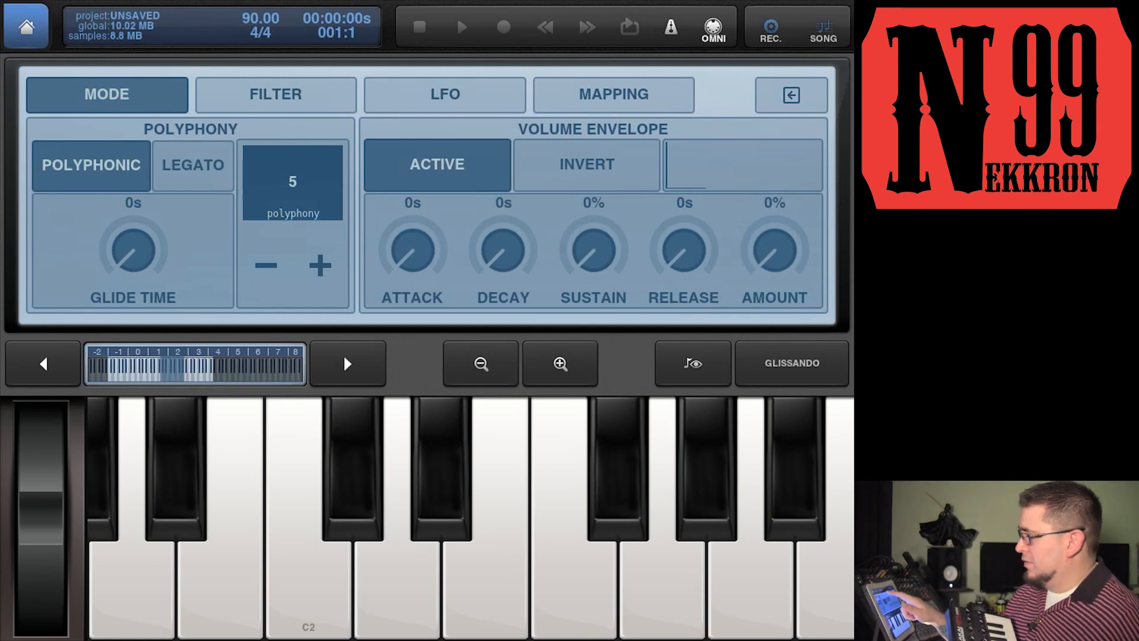
click(274, 94)
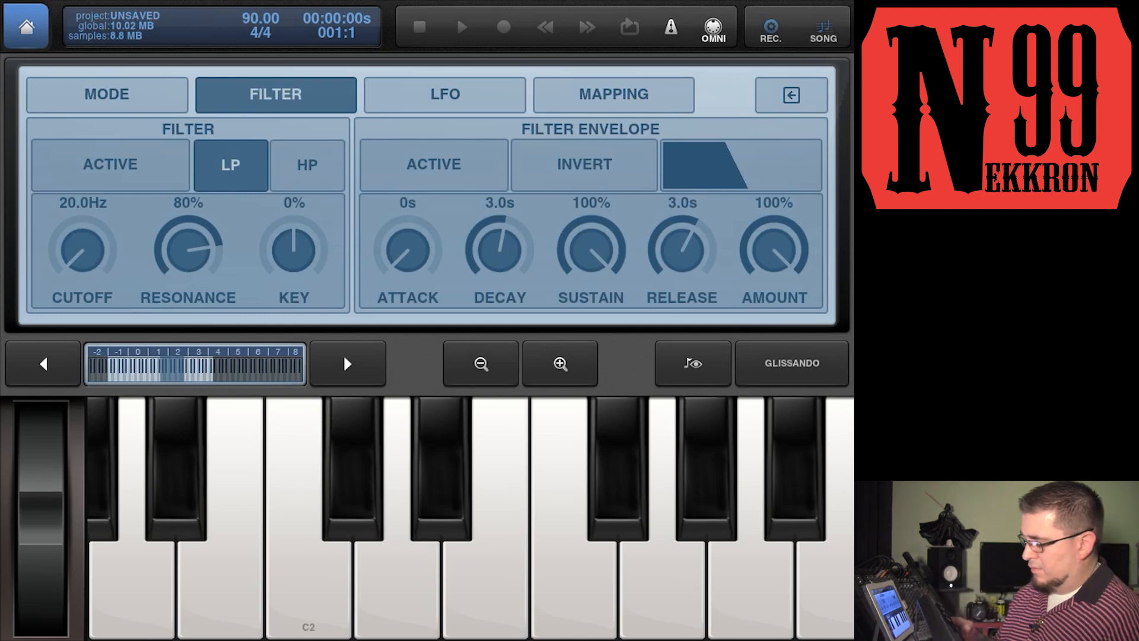
Set cutoff to 20 Hz, resonance 0%, key -100% and zero the filter envelope, then show the LFO settings.
drag(81, 251, 102, 232)
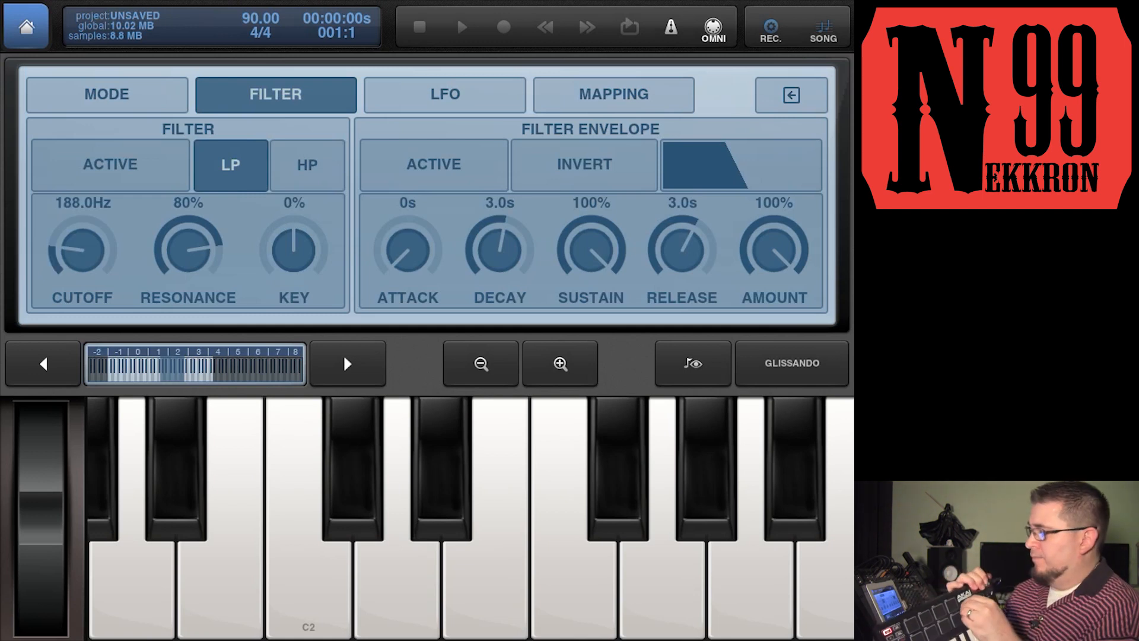
drag(79, 247, 95, 226)
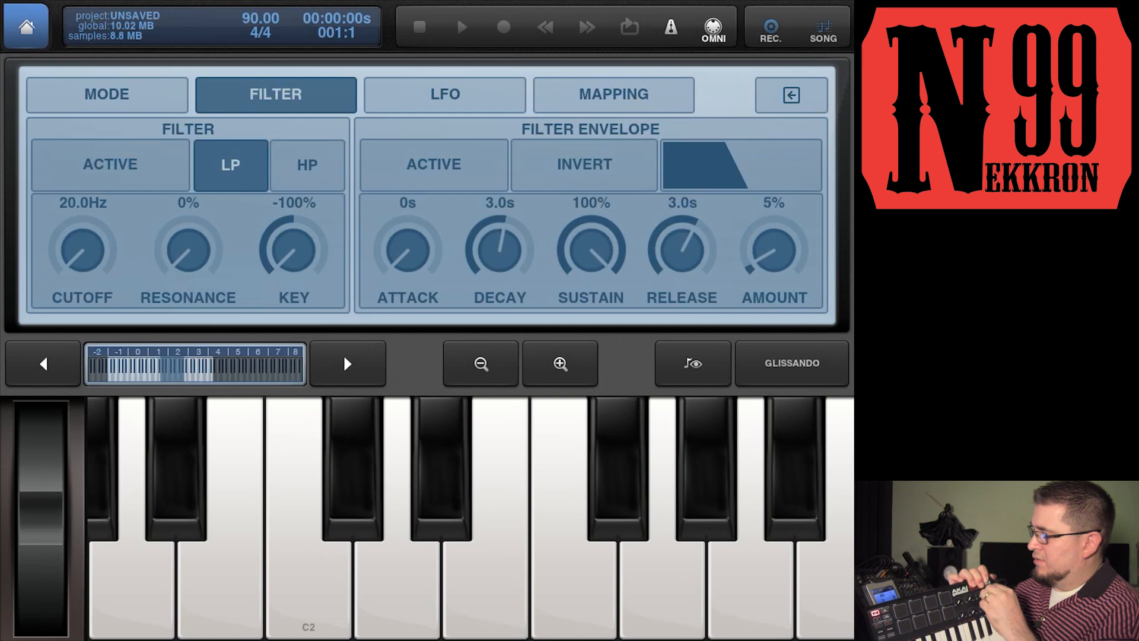
drag(774, 250, 774, 261)
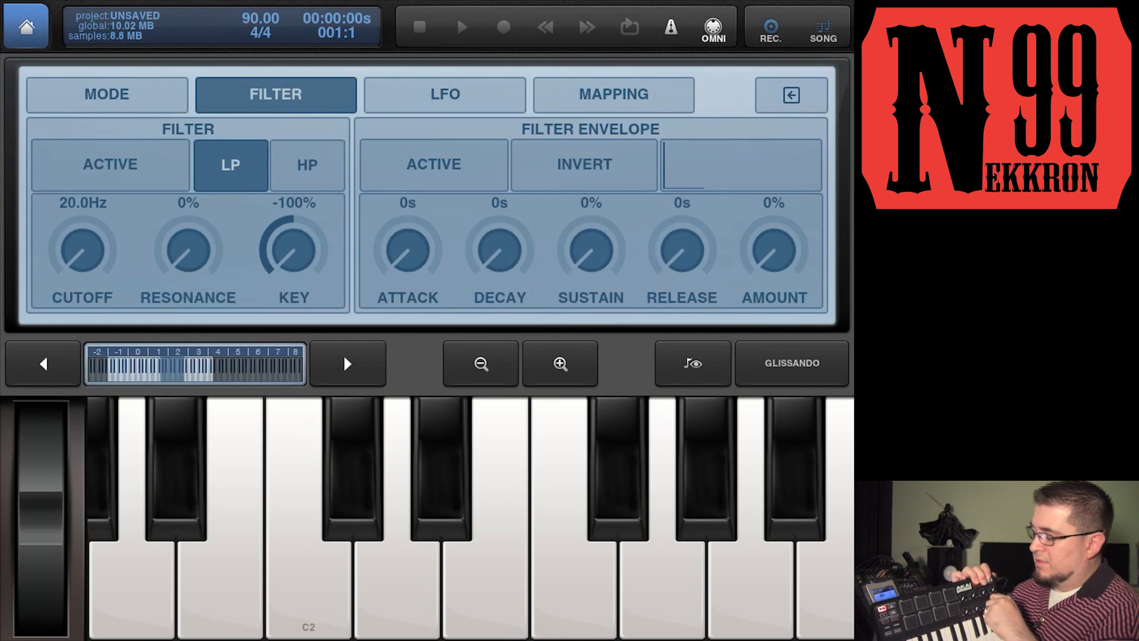
click(443, 94)
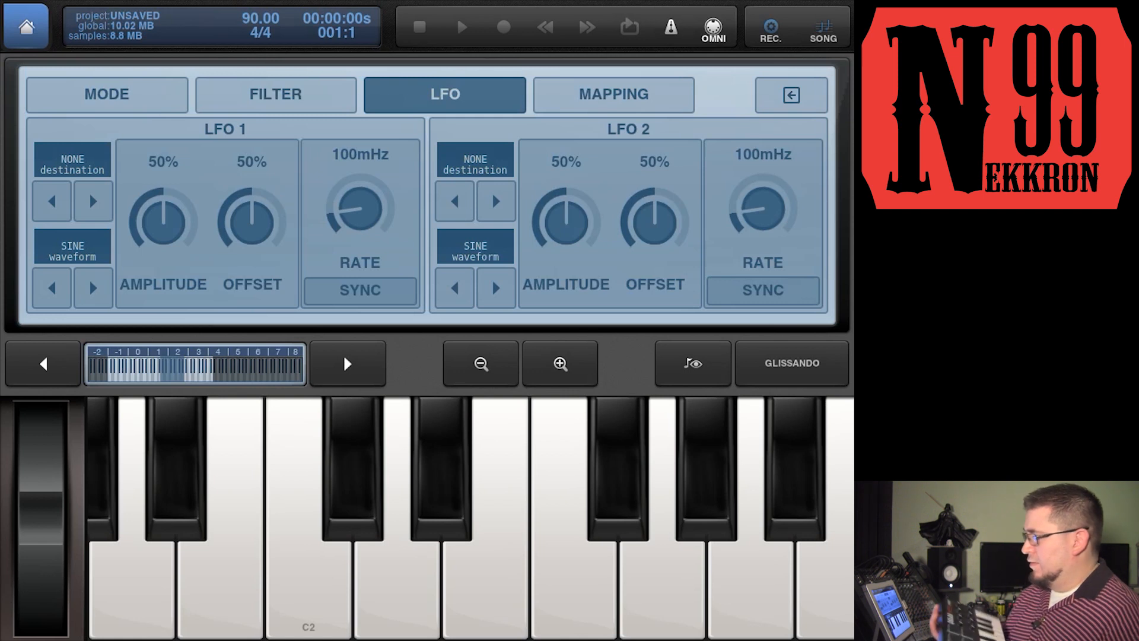
Zero the amplitude, offset and rate of both LFO 1 and LFO 2.
drag(161, 211, 144, 233)
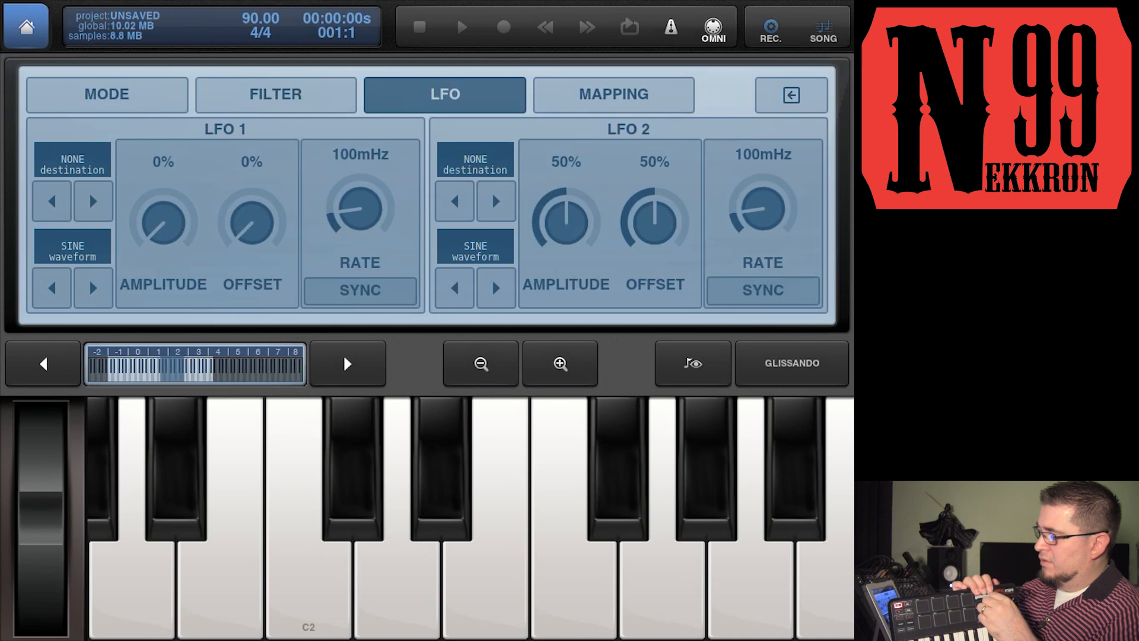
drag(377, 196, 342, 226)
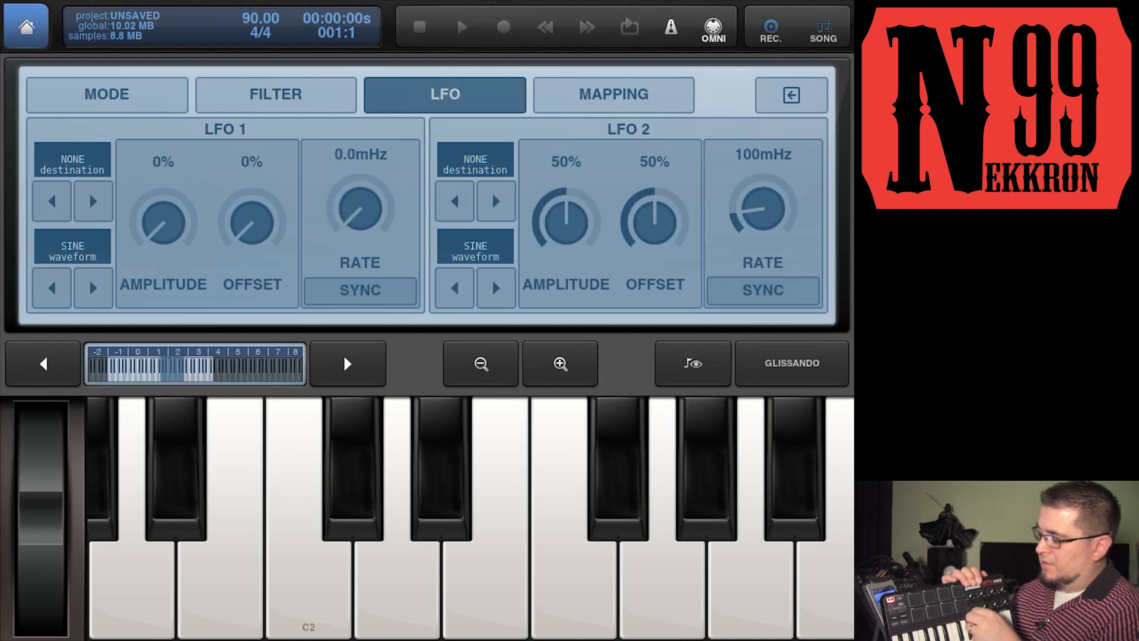
drag(565, 211, 566, 261)
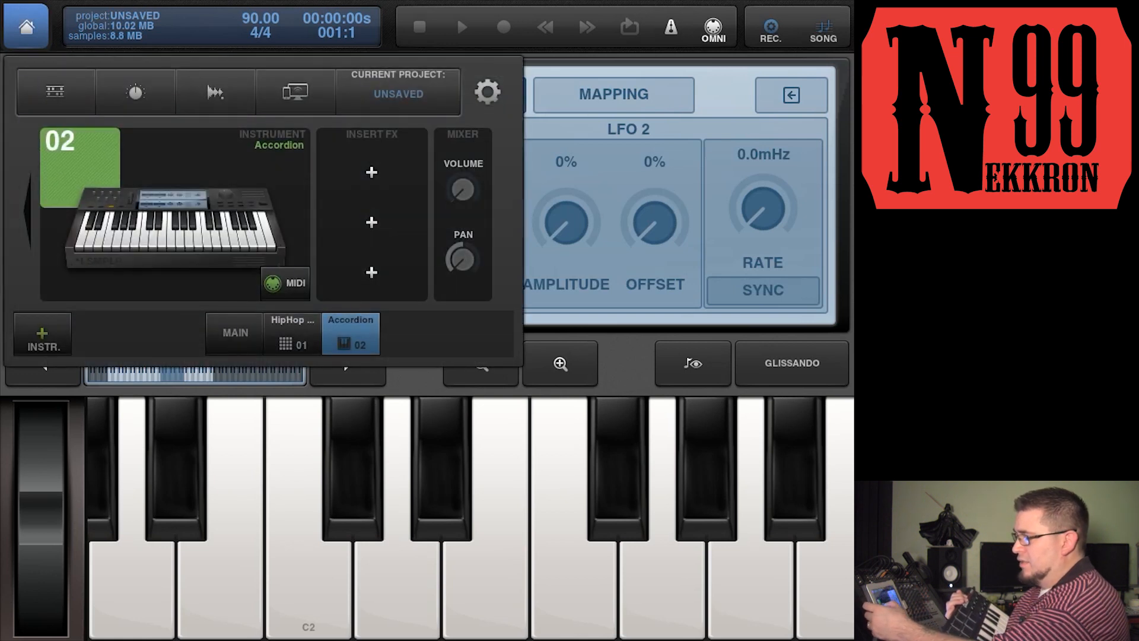
Switch to the HipHop 1 drum machine's pad grid.
click(292, 332)
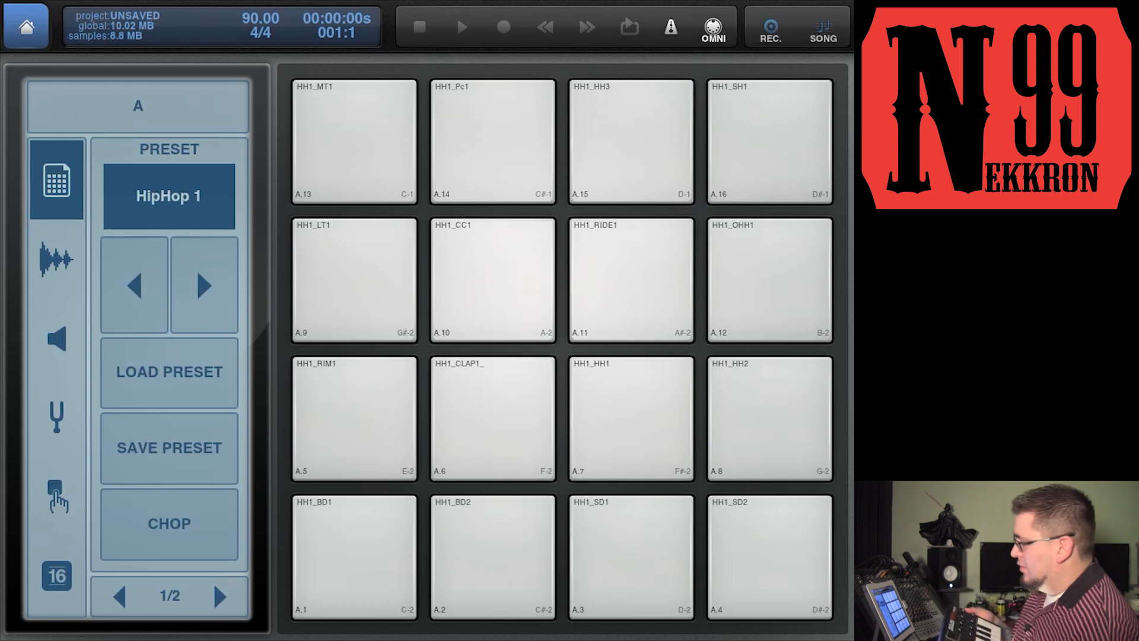
click(627, 140)
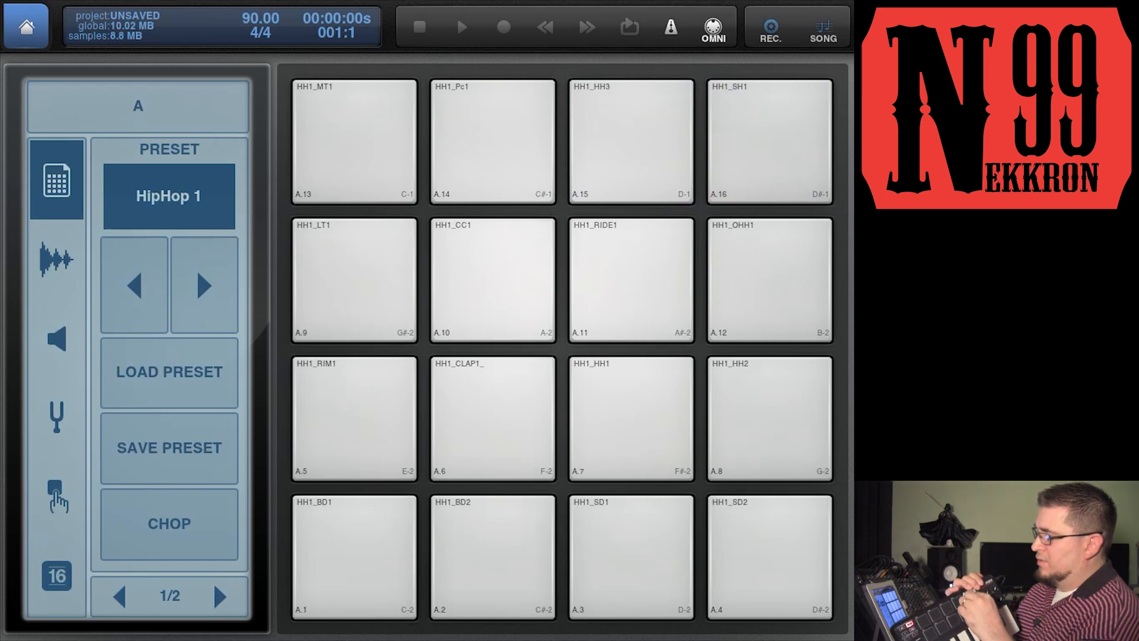
click(769, 140)
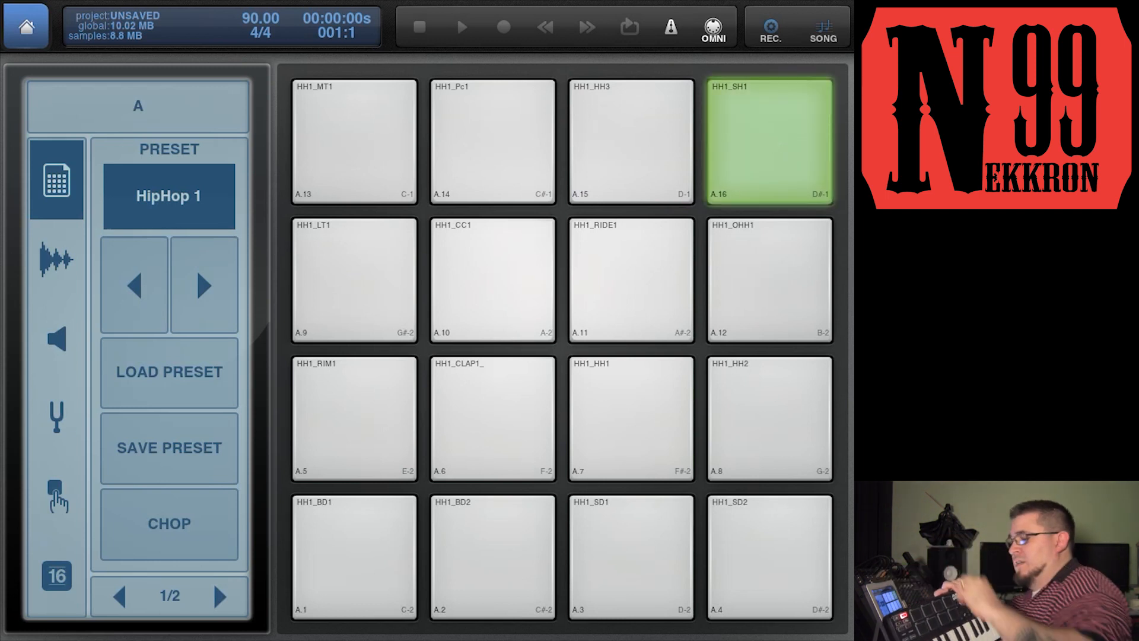
click(769, 140)
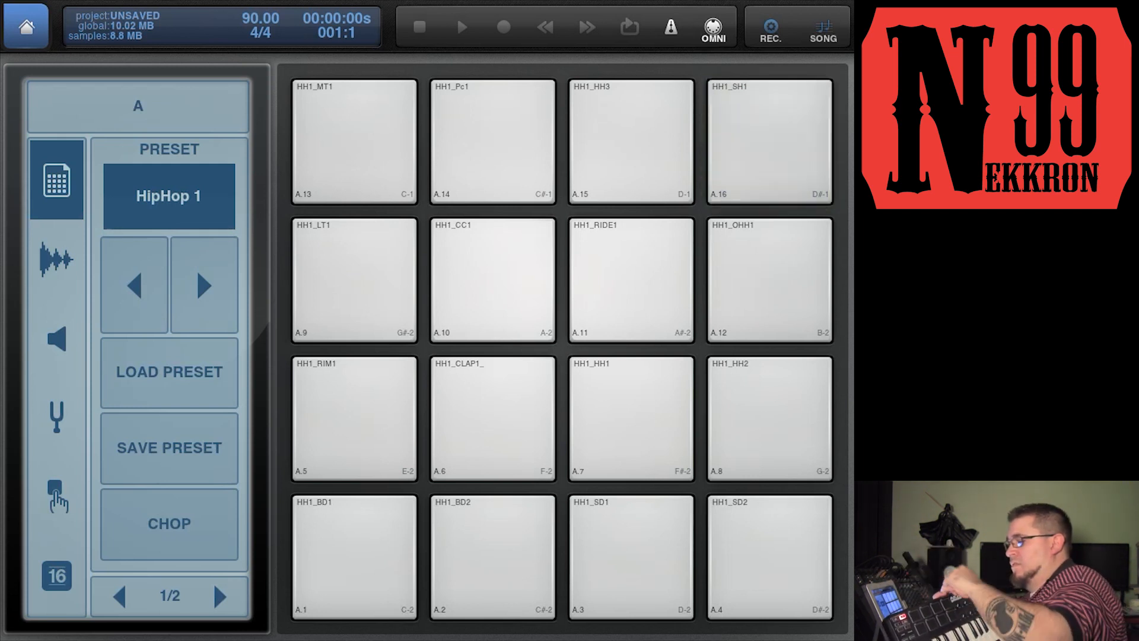
click(769, 140)
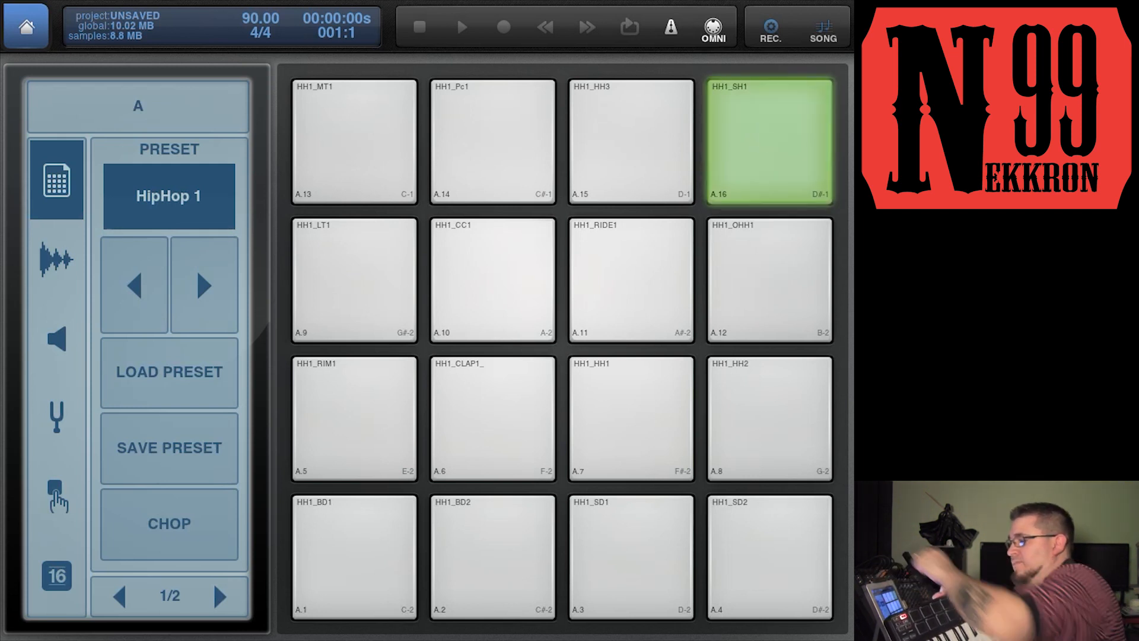
click(769, 140)
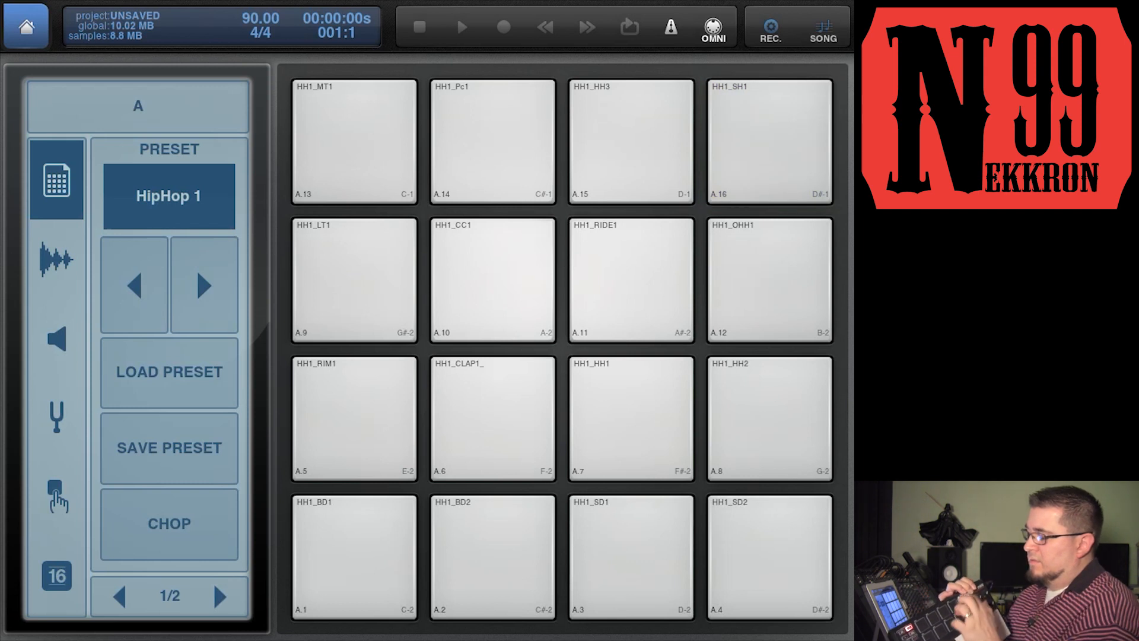
click(768, 141)
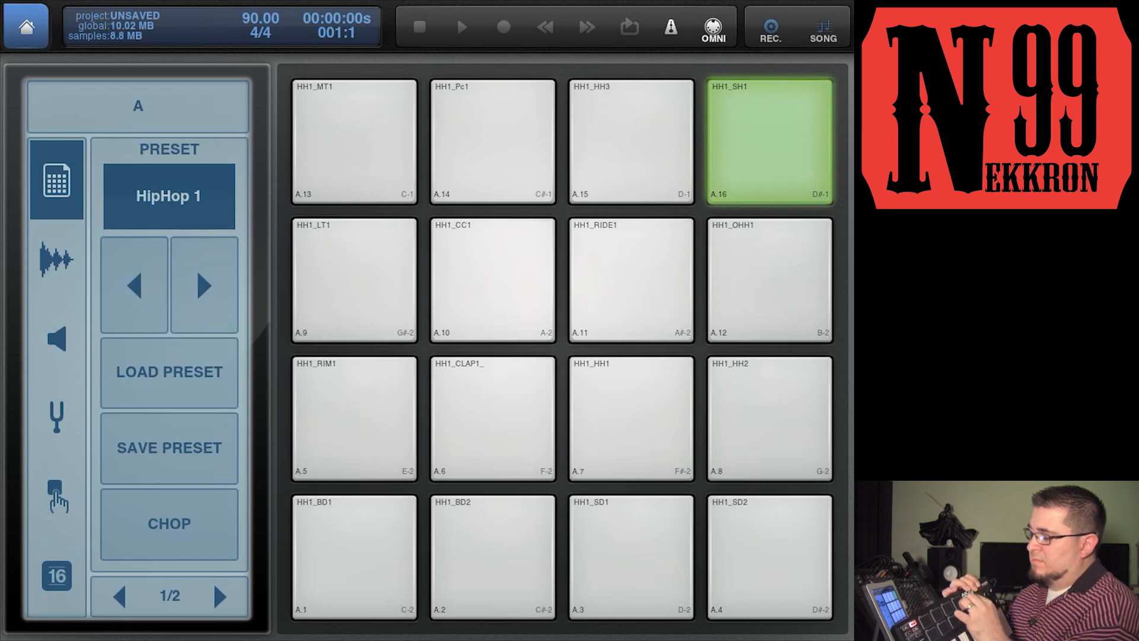
click(769, 140)
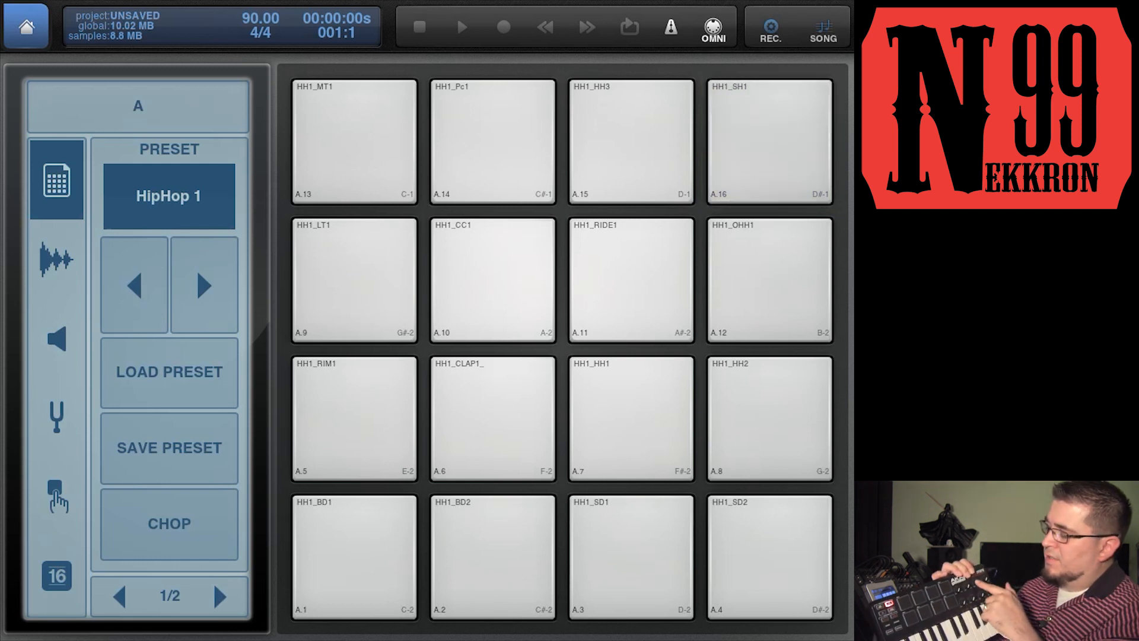